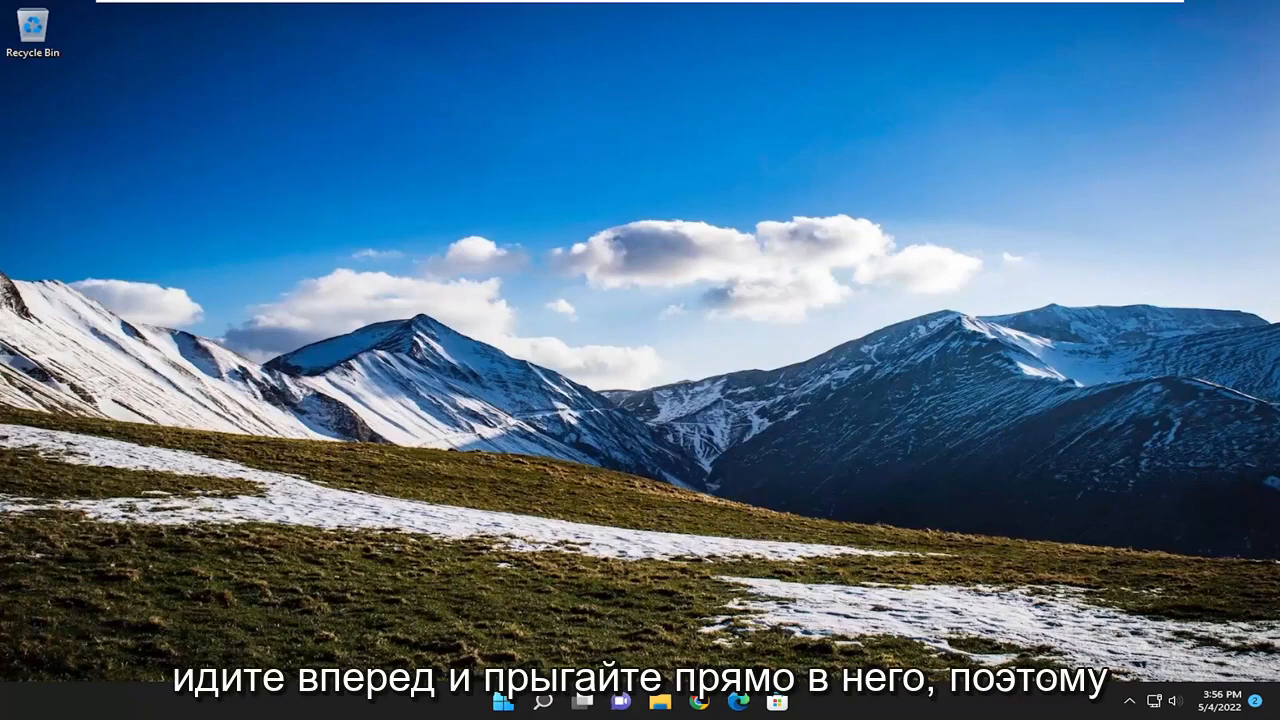
Search for regedit and launch Registry Editor as administrator
click(500, 700)
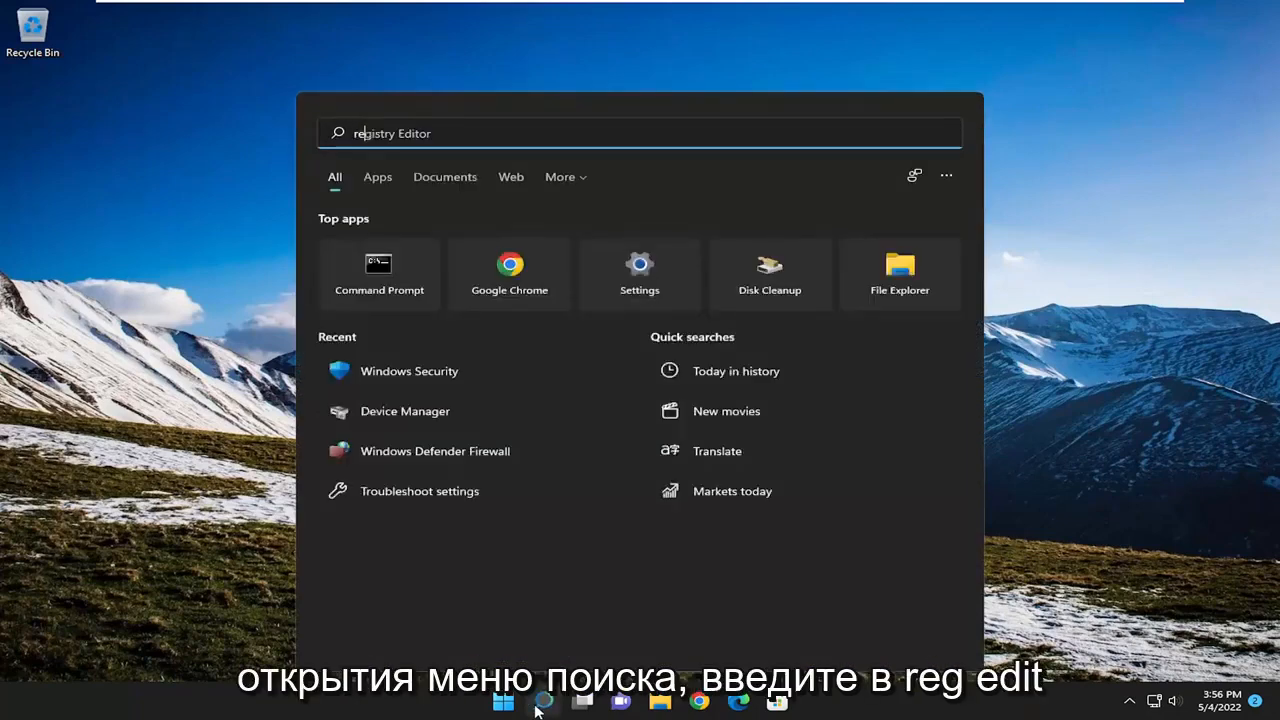
text(regedit)
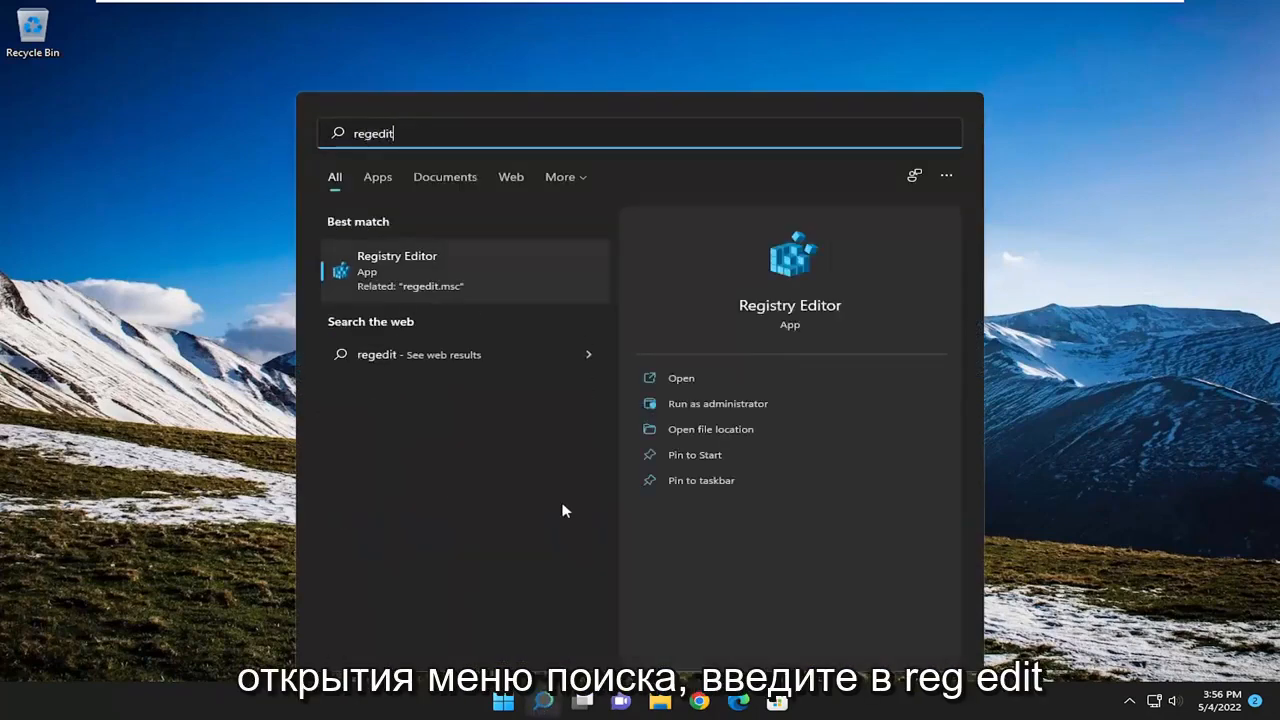
mouse_move(415, 278)
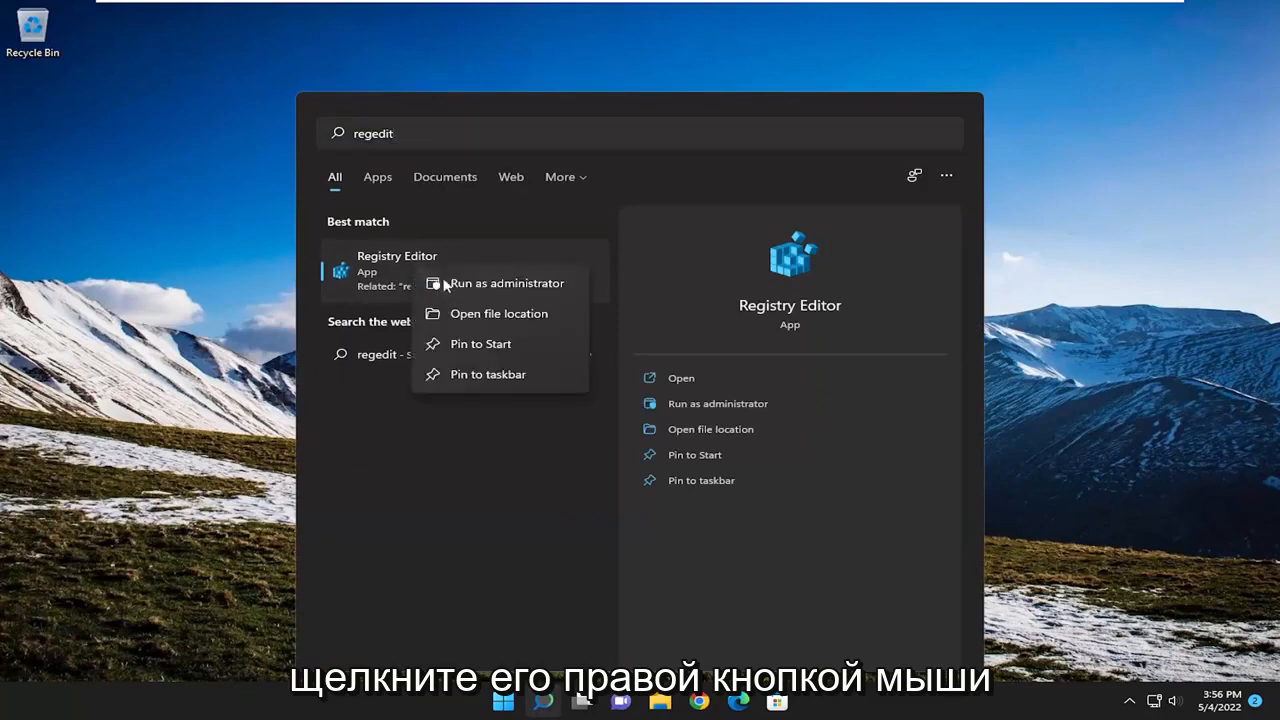
click(507, 283)
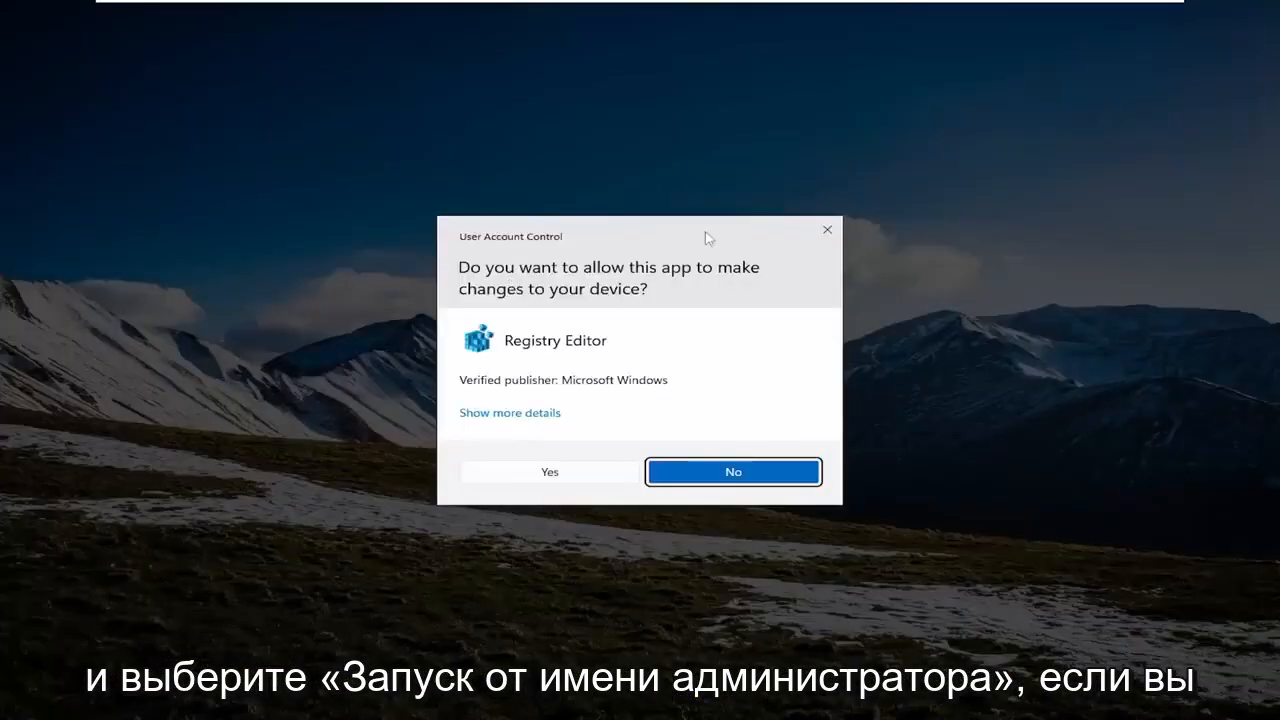
mouse_move(561, 479)
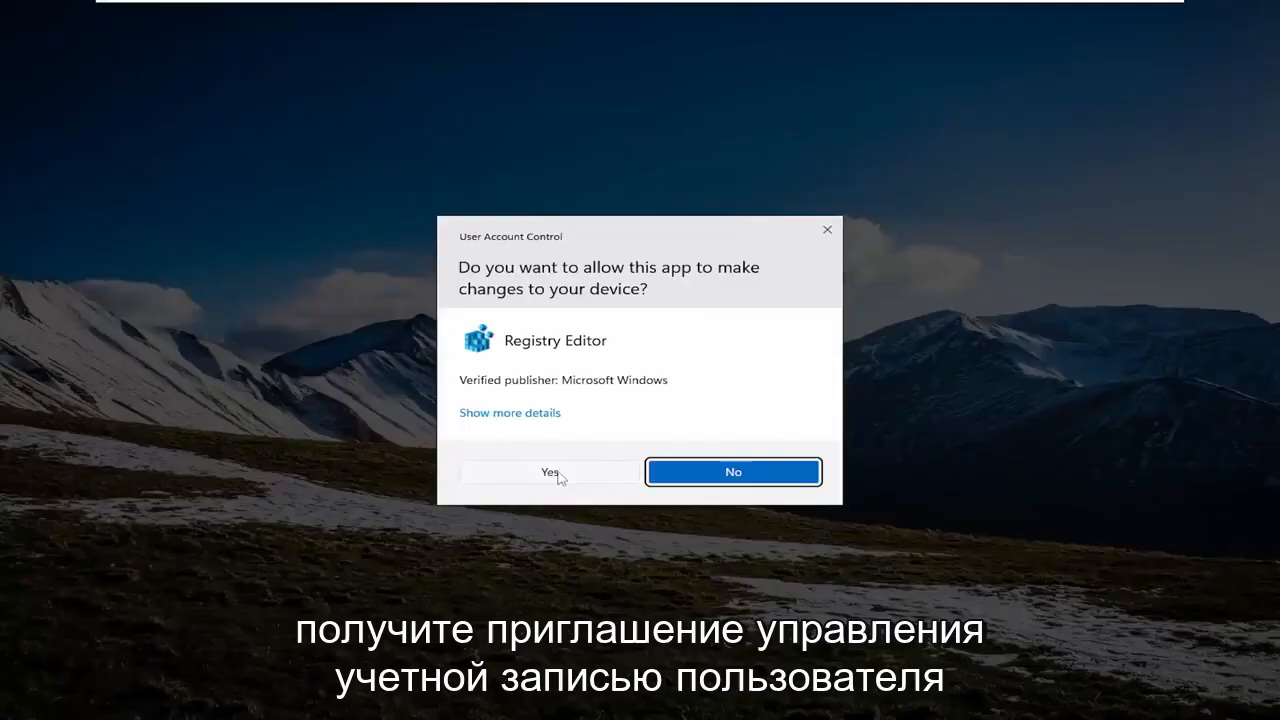
Approve the UAC prompt, then open and cancel the registry Export dialog
click(549, 471)
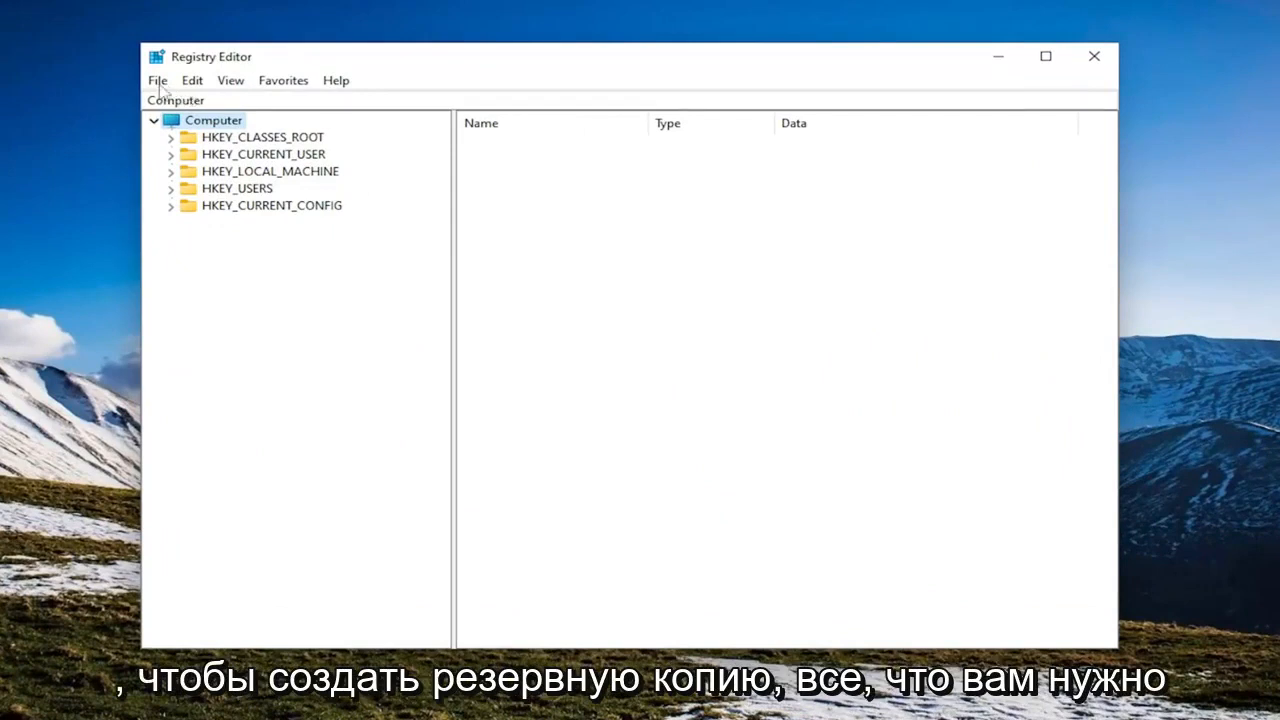
click(157, 80)
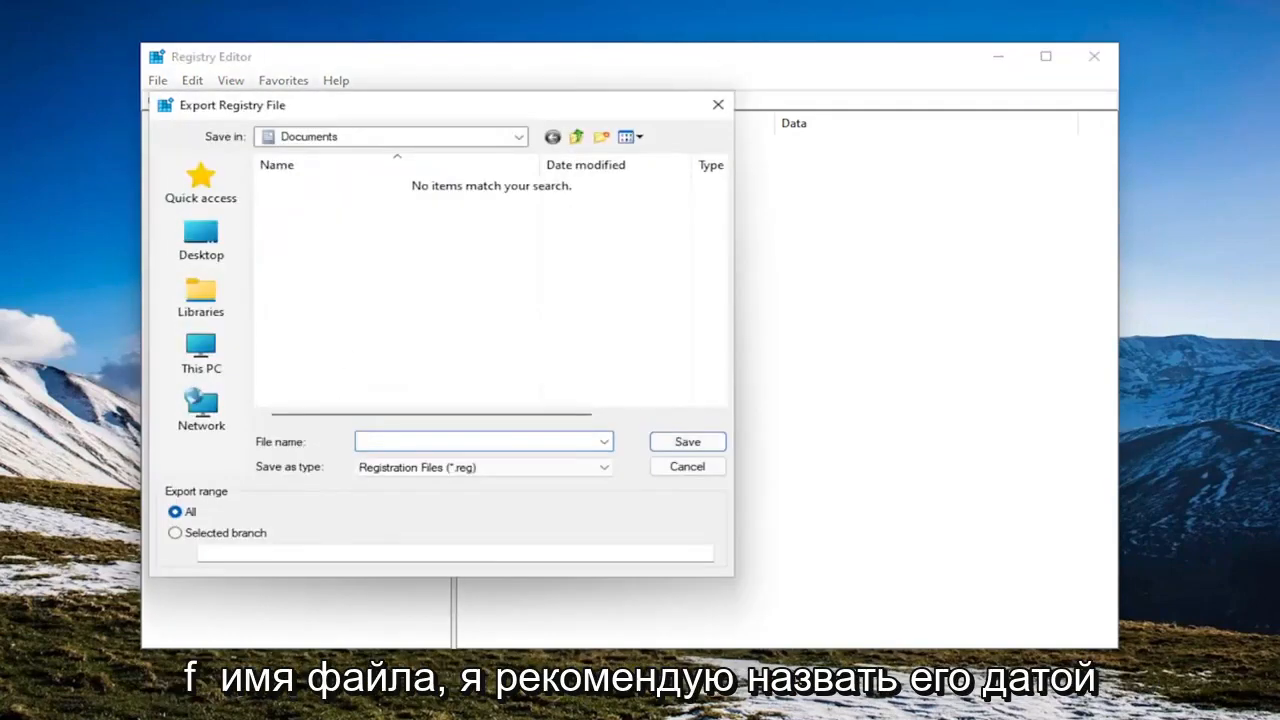
mouse_move(258, 478)
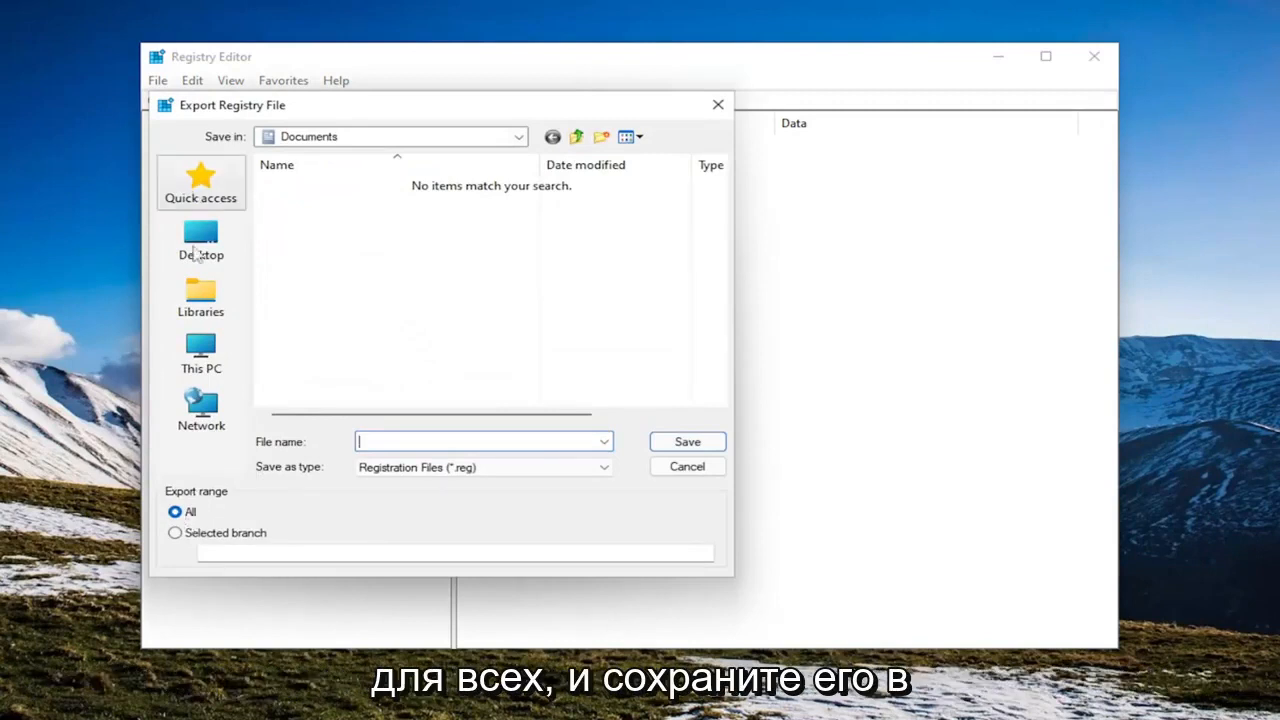
mouse_move(686, 483)
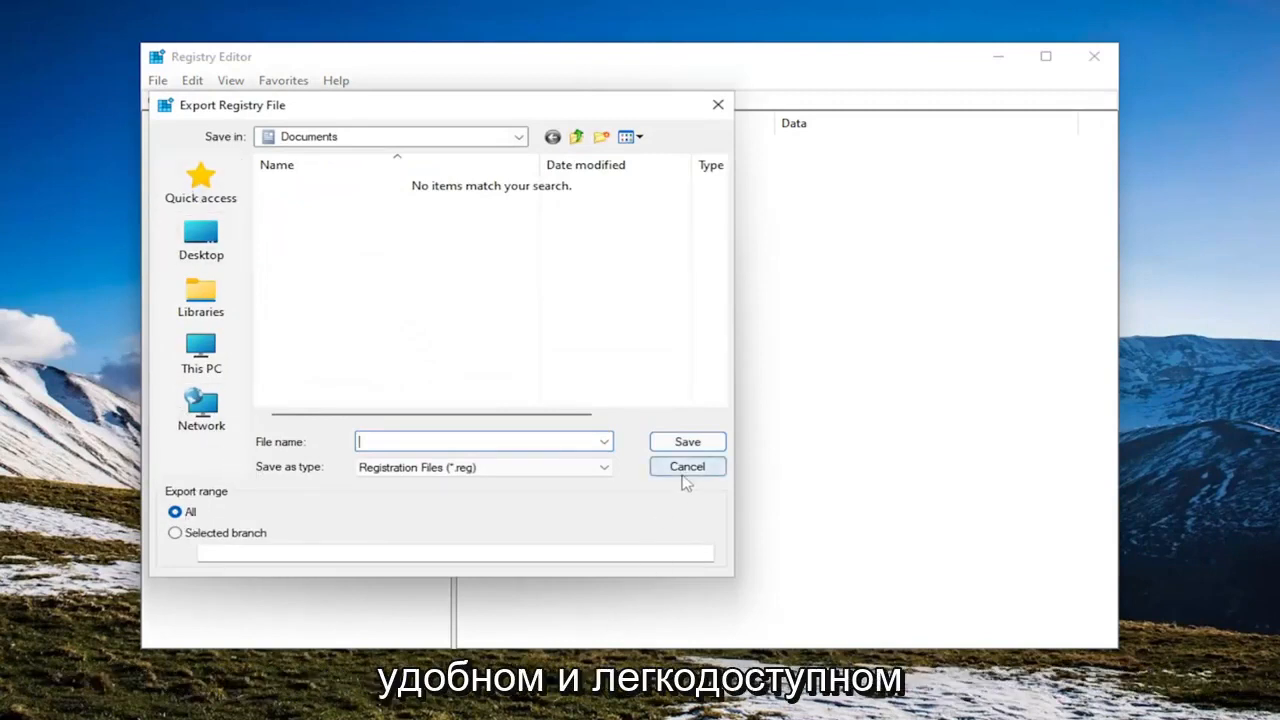
click(687, 466)
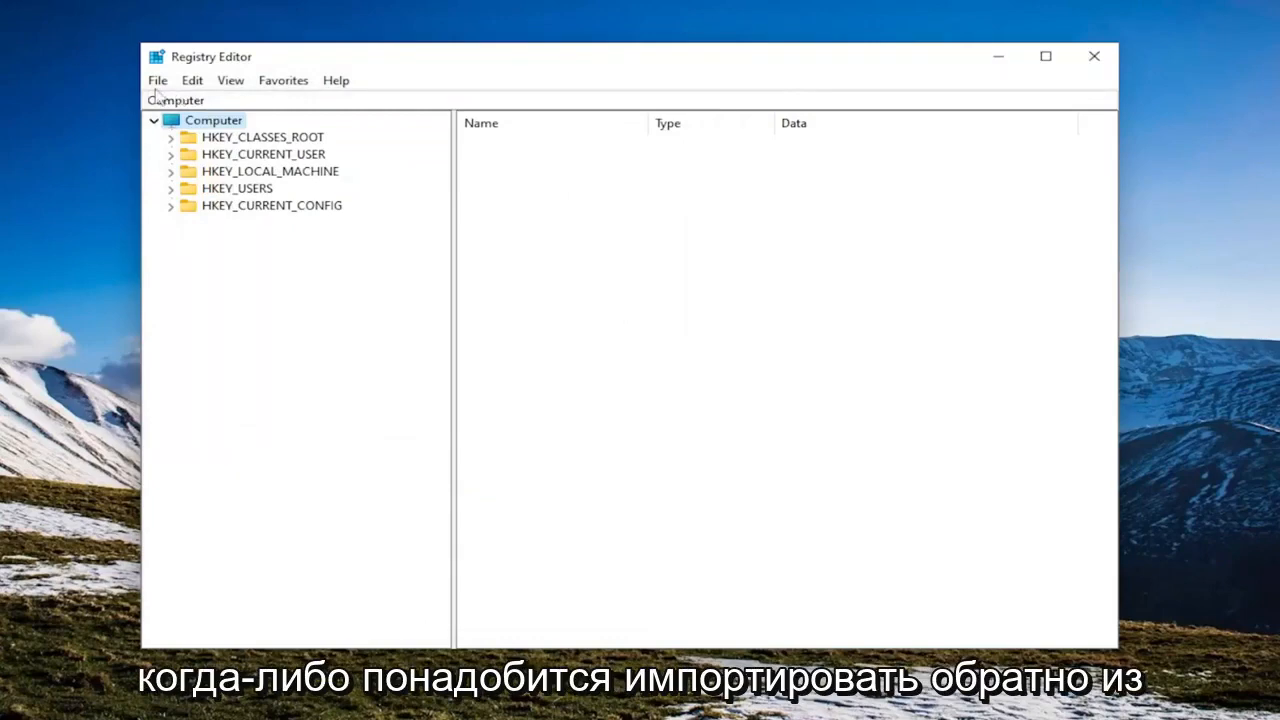
Open the registry Import dialog and cancel it without importing
click(157, 80)
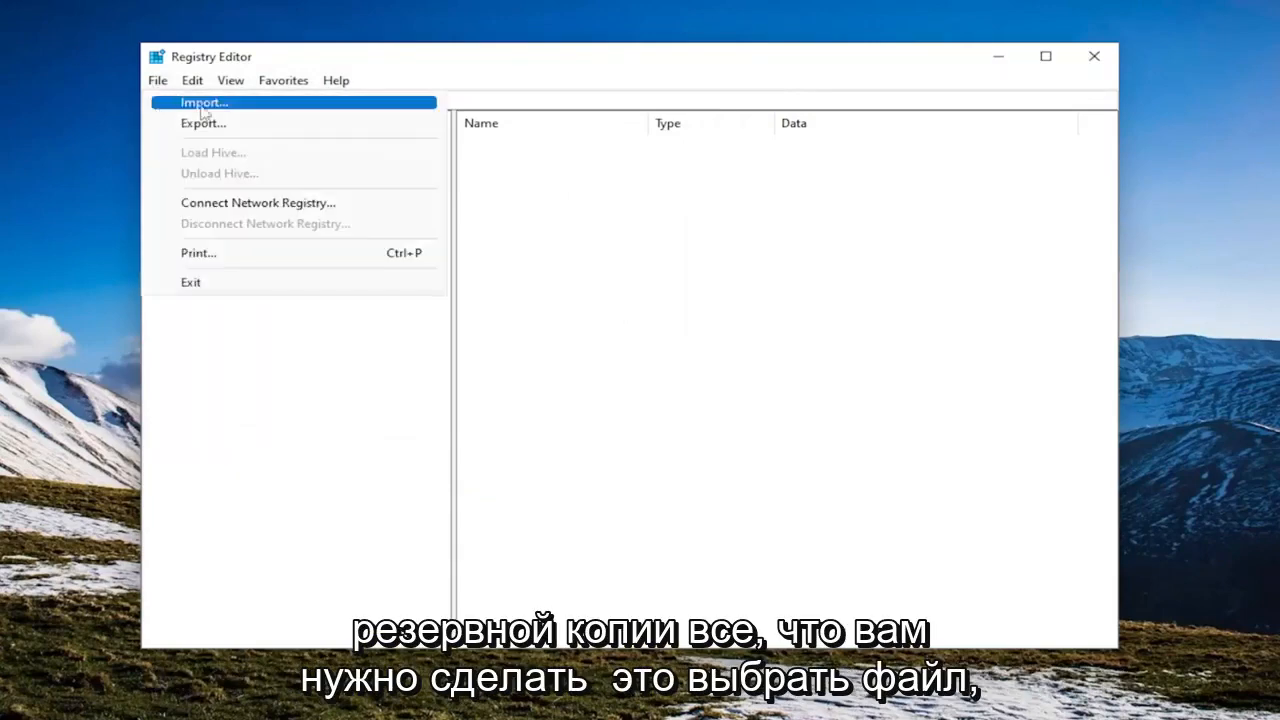
click(205, 102)
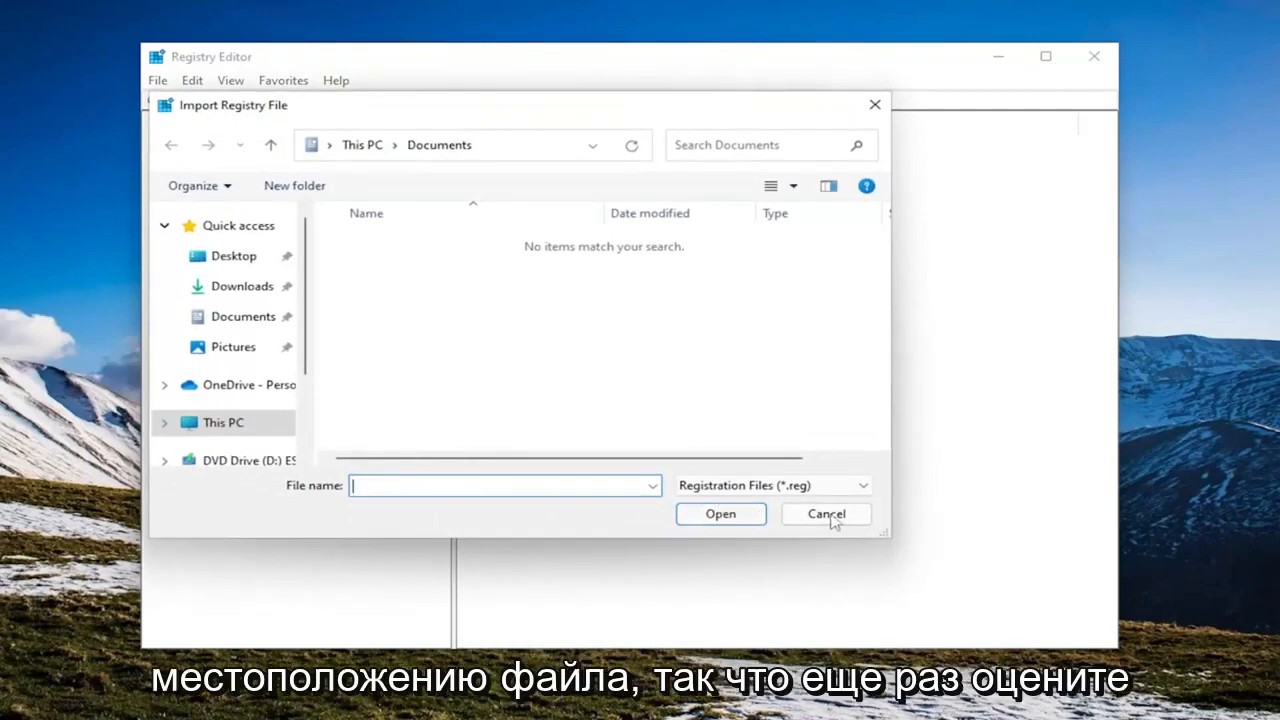
click(826, 514)
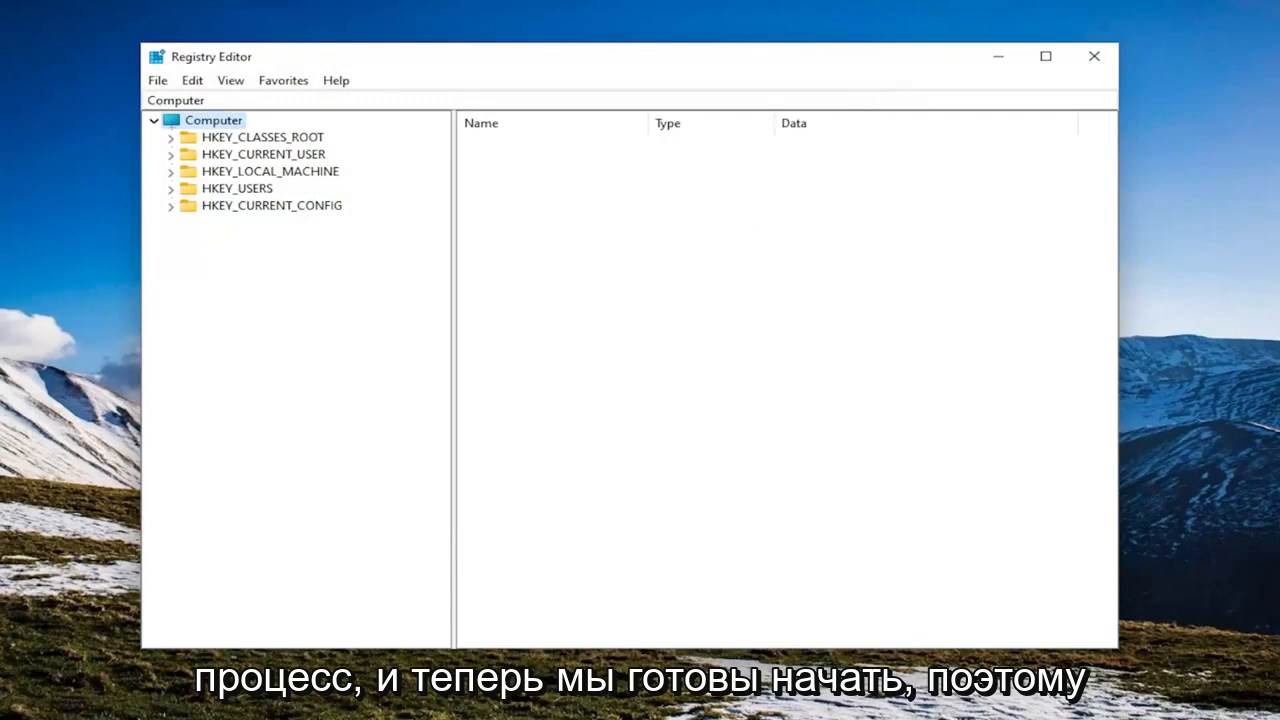
mouse_move(272, 210)
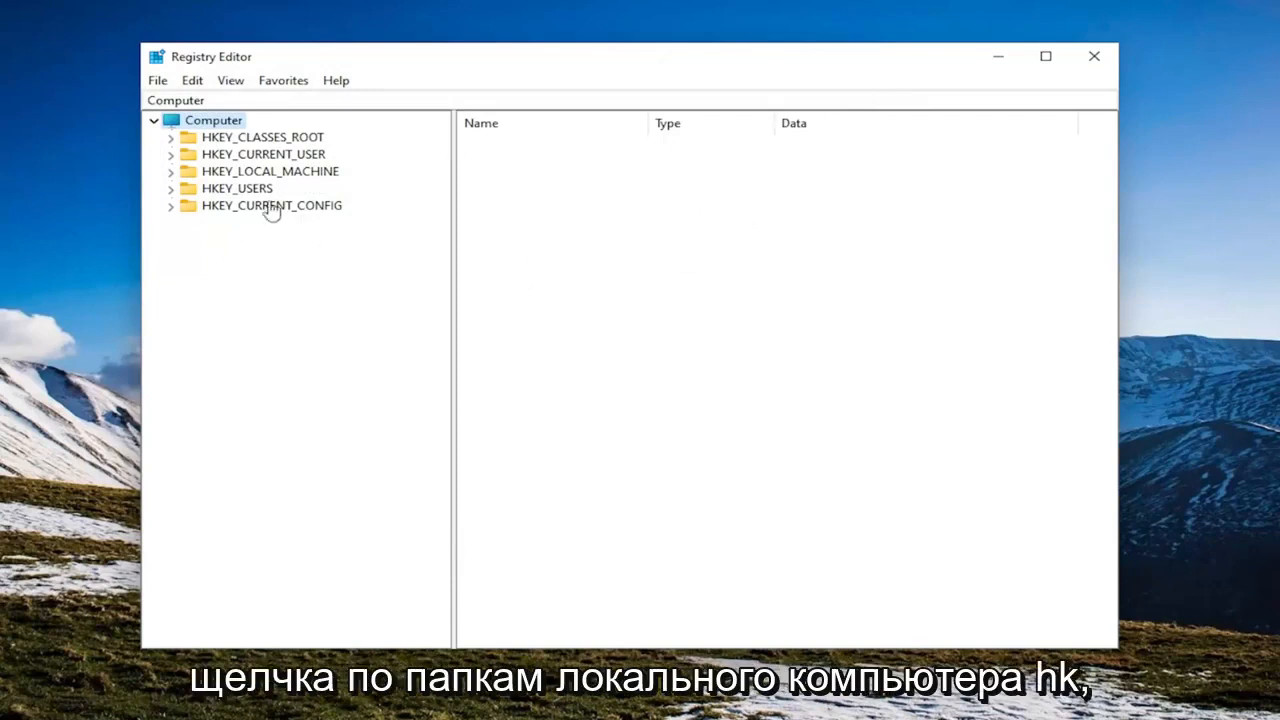
Navigate to HKEY_LOCAL_MACHINE\SYSTEM\CurrentControlSet\Control\Power
double_click(269, 170)
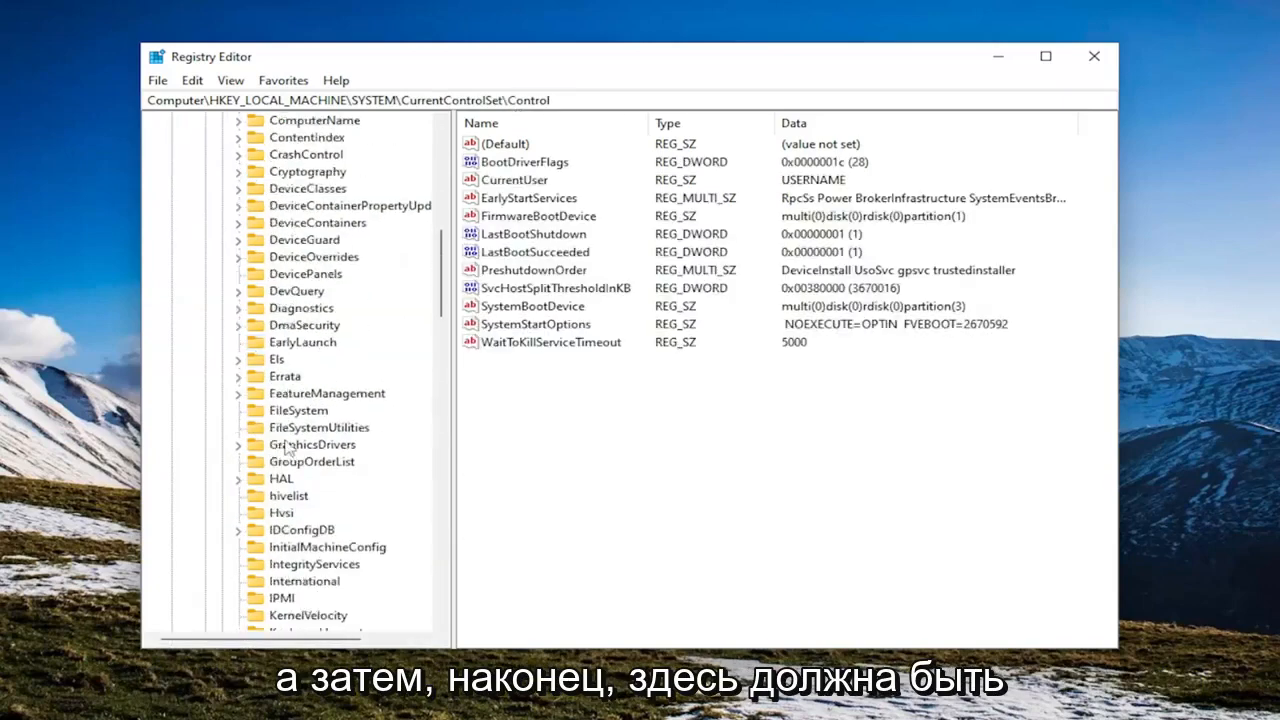
click(286, 461)
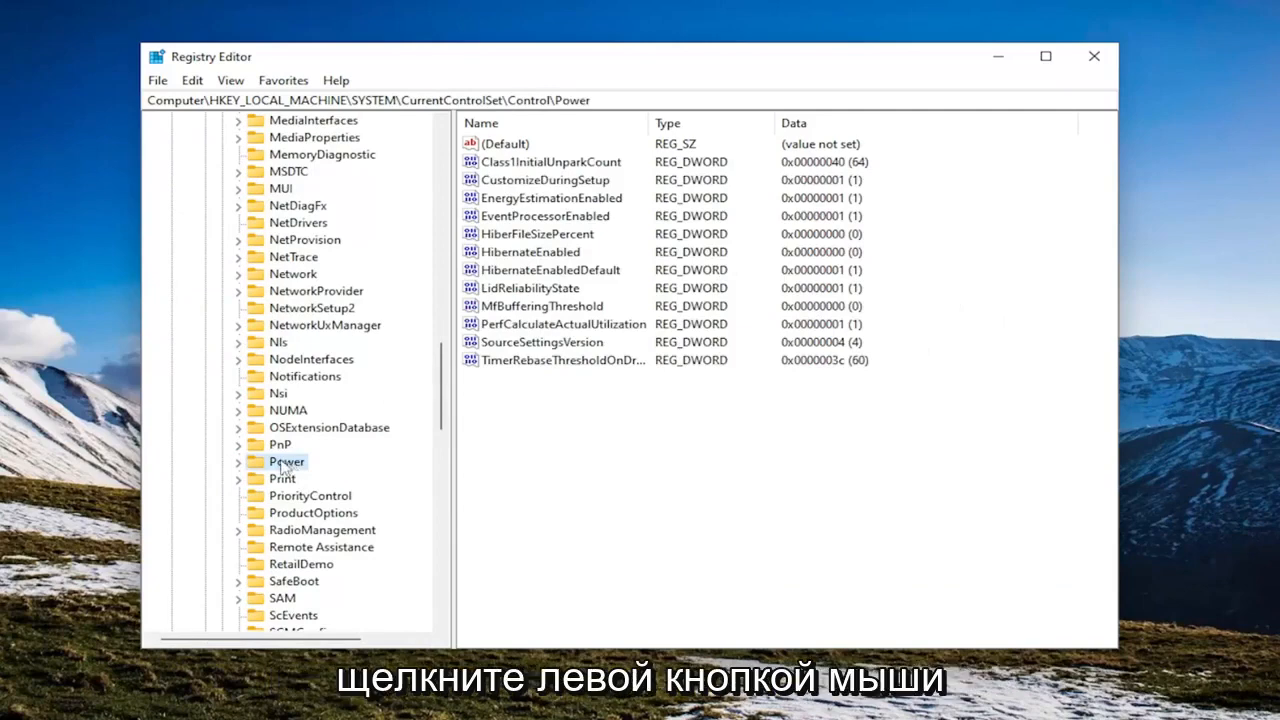
Add a DWORD (32-bit) value named CsEnabled to the Power key
right_click(533, 412)
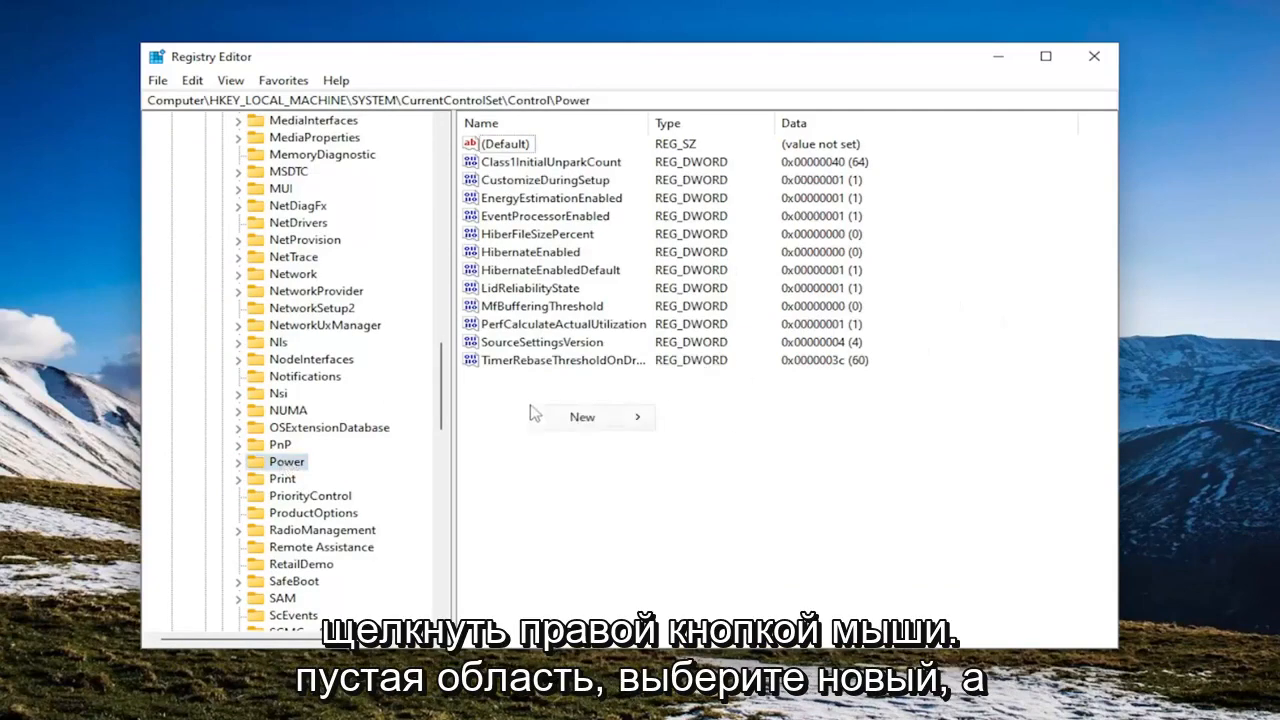
click(581, 417)
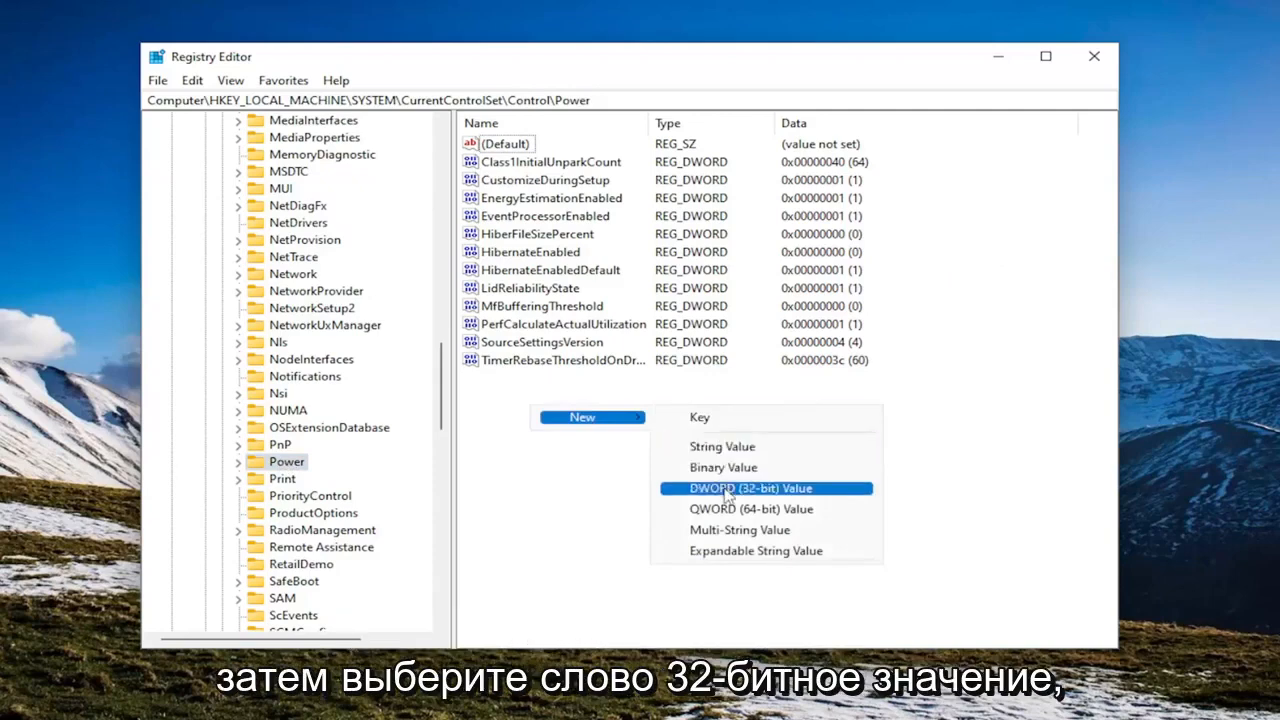
click(764, 488)
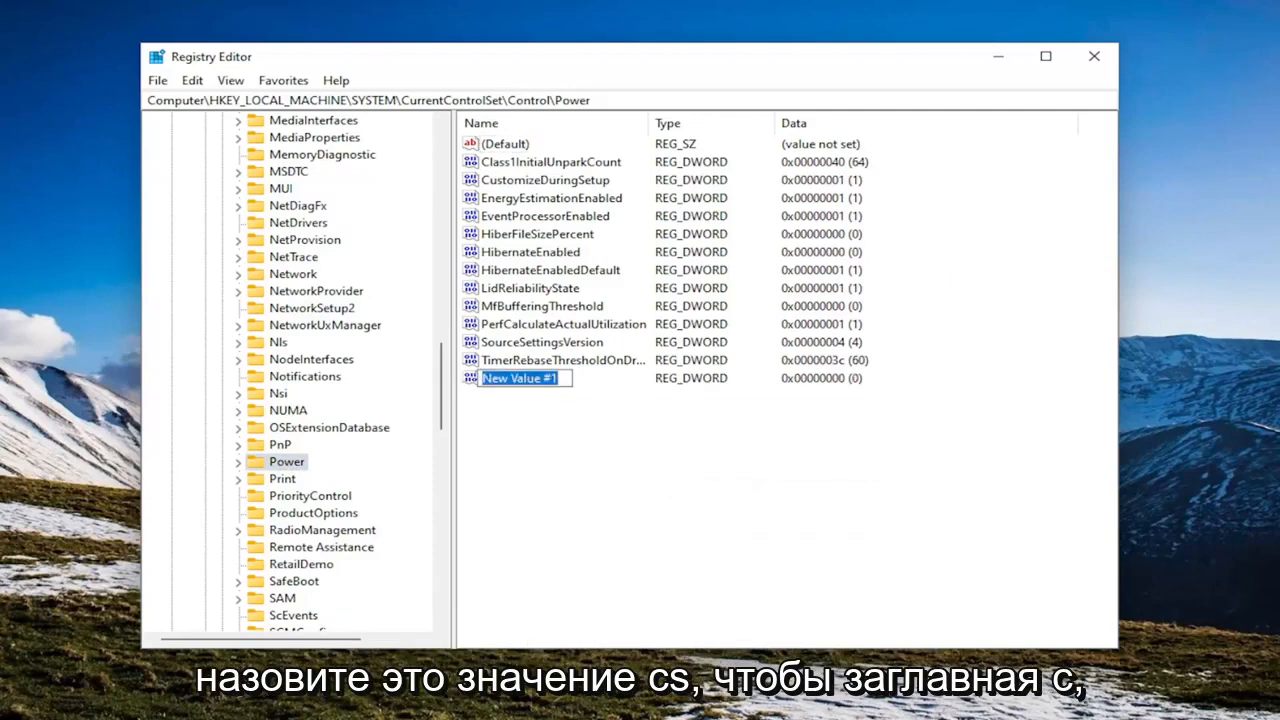
mouse_move(571, 418)
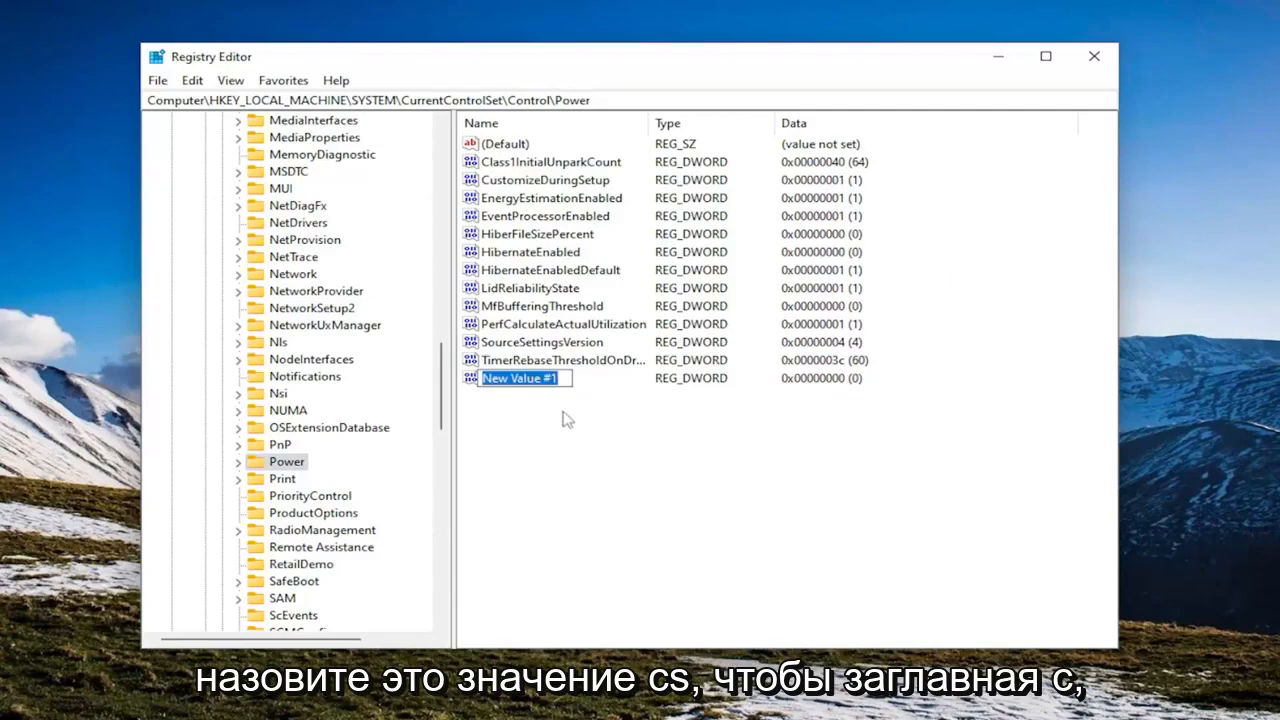
text(CsEnabled)
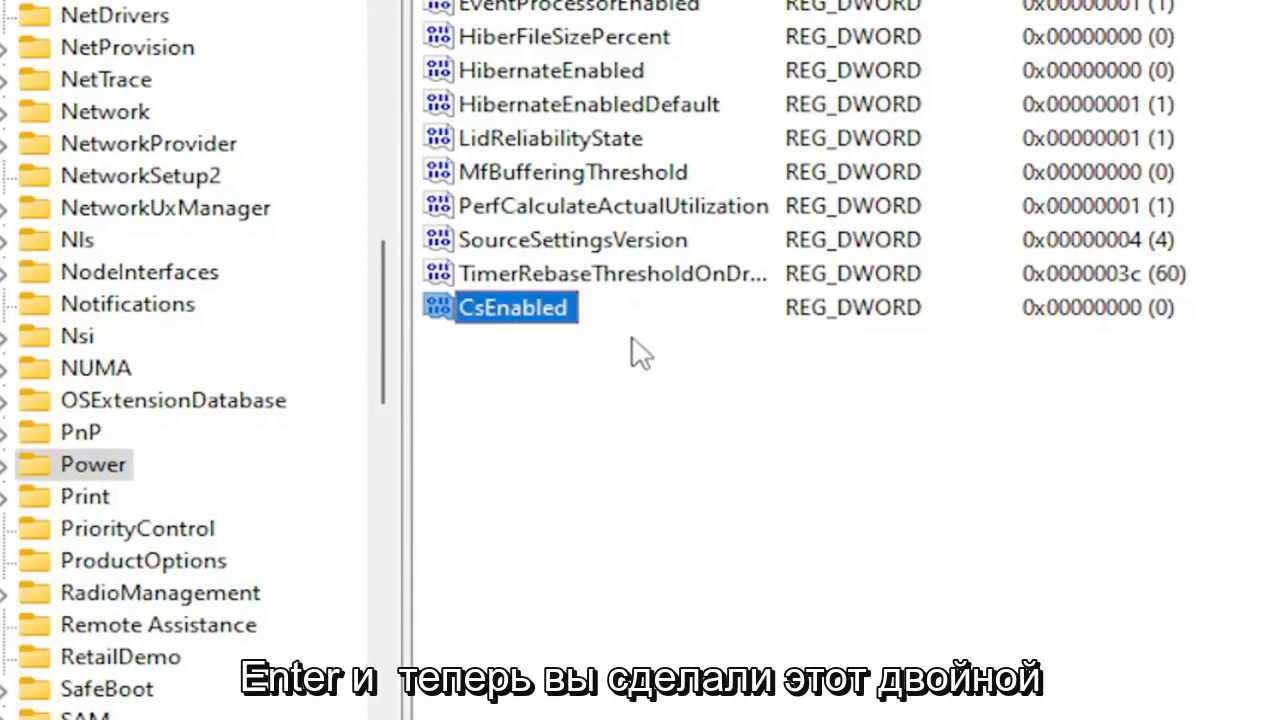
Edit CsEnabled and change its value data from 0 to 1
double_click(513, 307)
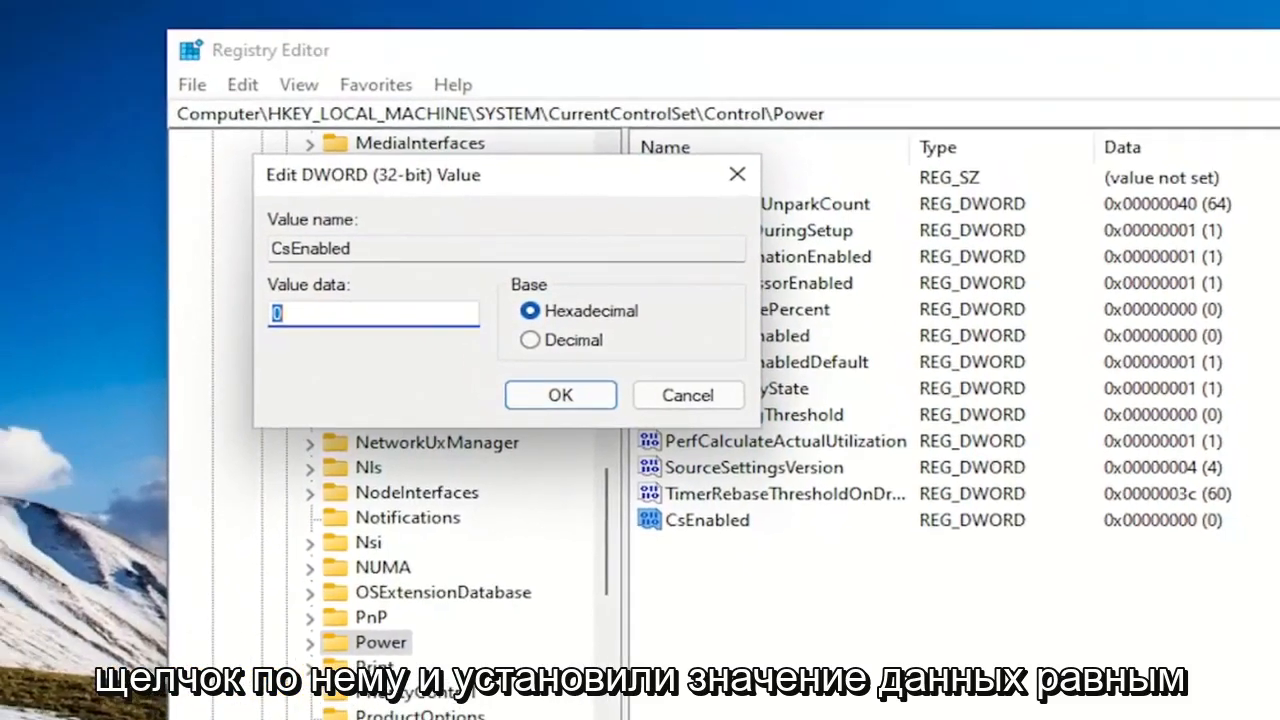
mouse_move(830, 252)
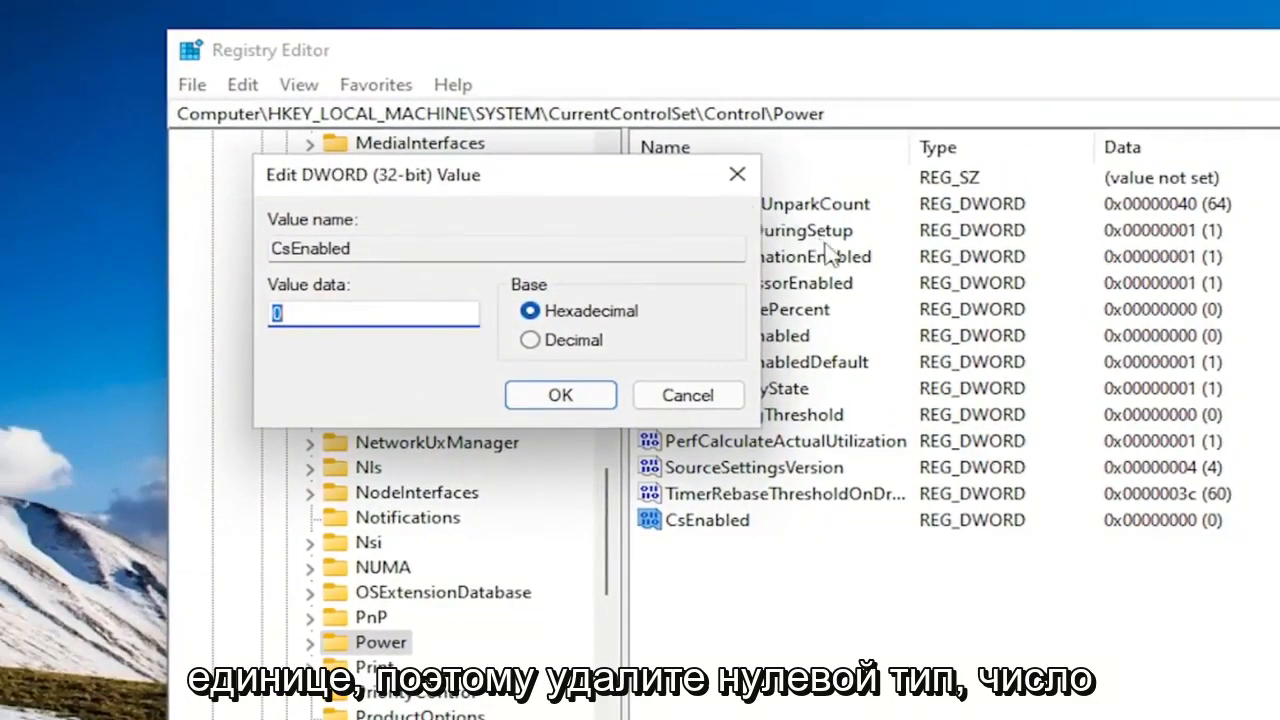
text(1)
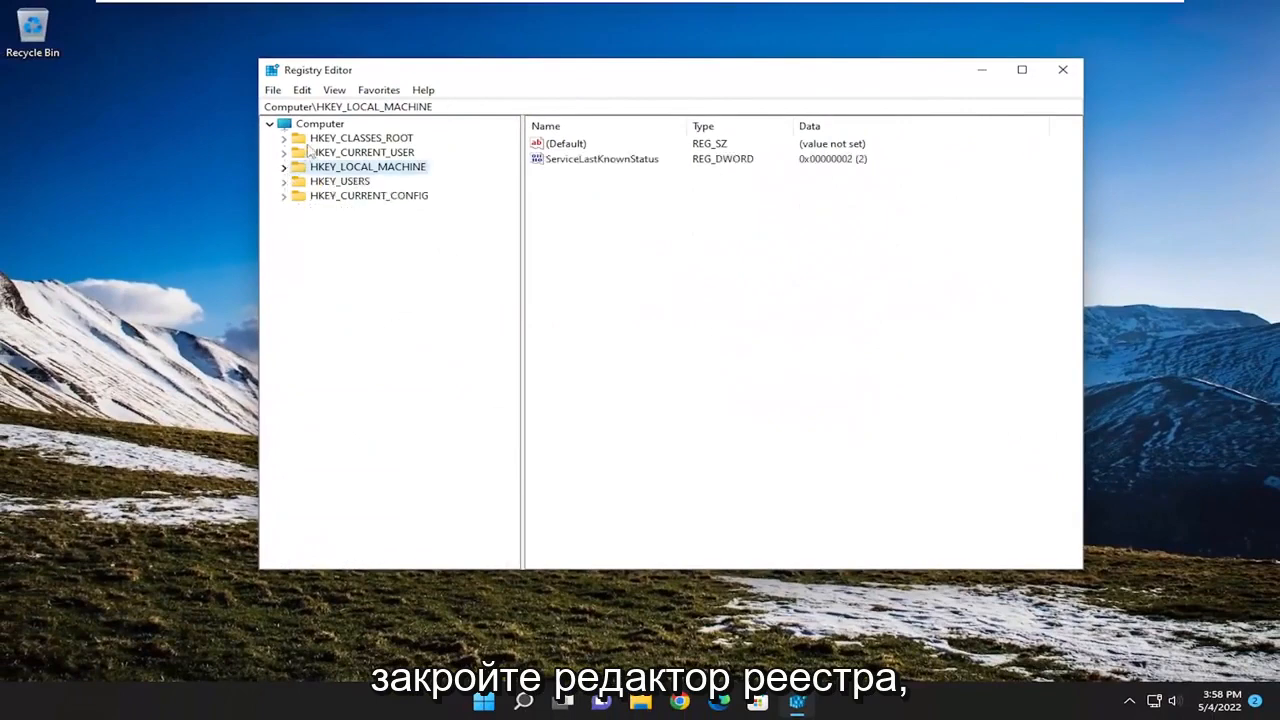
Close Registry Editor and restart the computer
click(1060, 70)
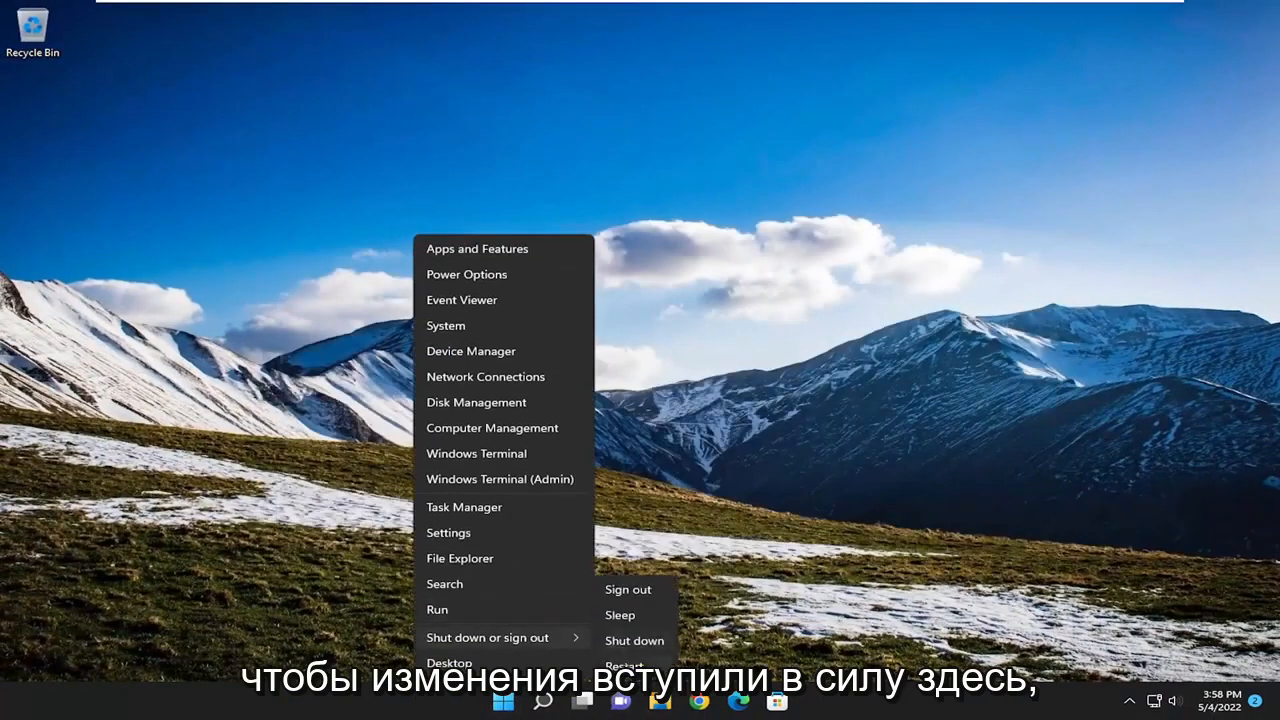
click(635, 663)
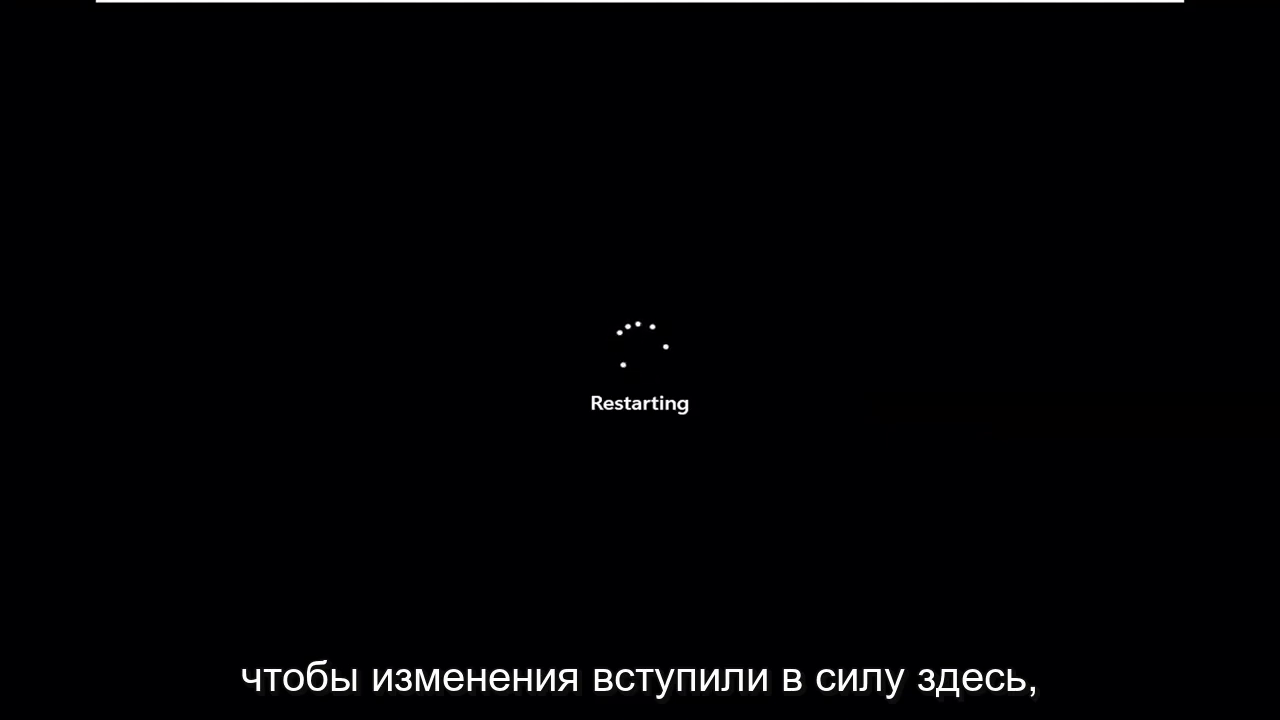